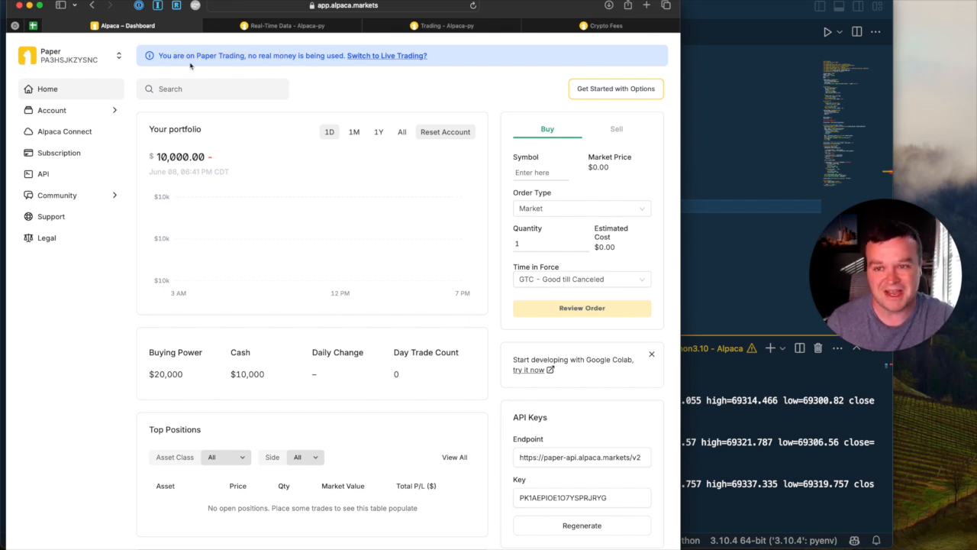
Step: Review the $10,000 paper balance and the short-window moving-average example, noting the value 50
double_click(181, 156)
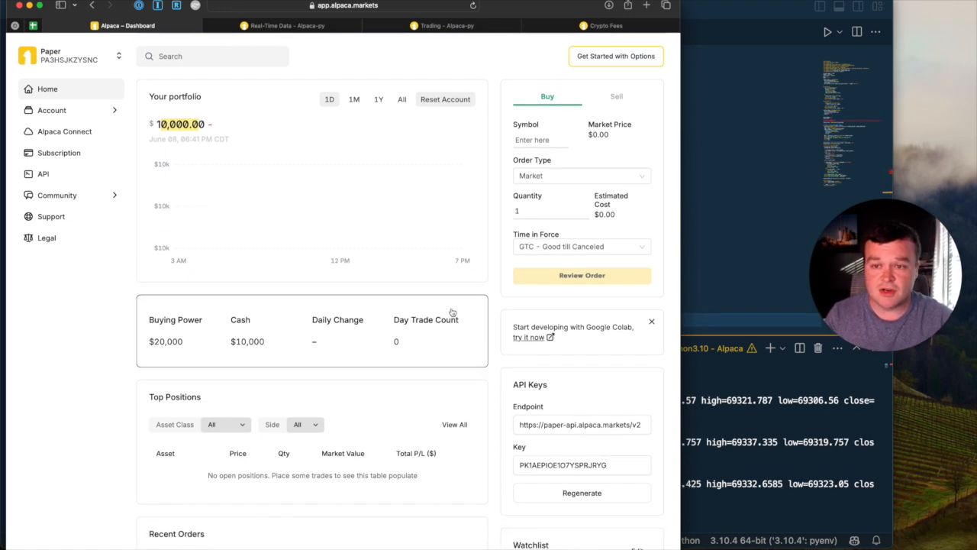
mouse_move(760, 201)
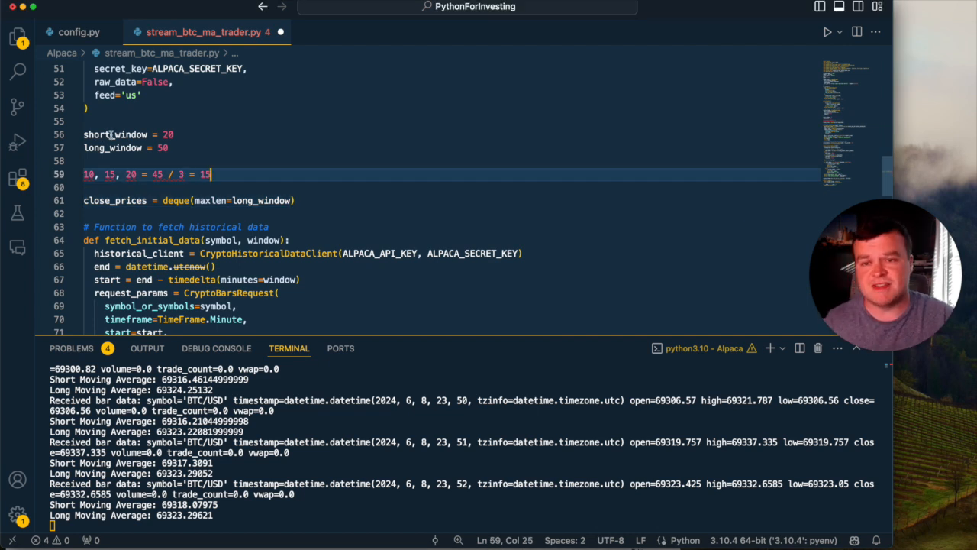
mouse_move(115, 134)
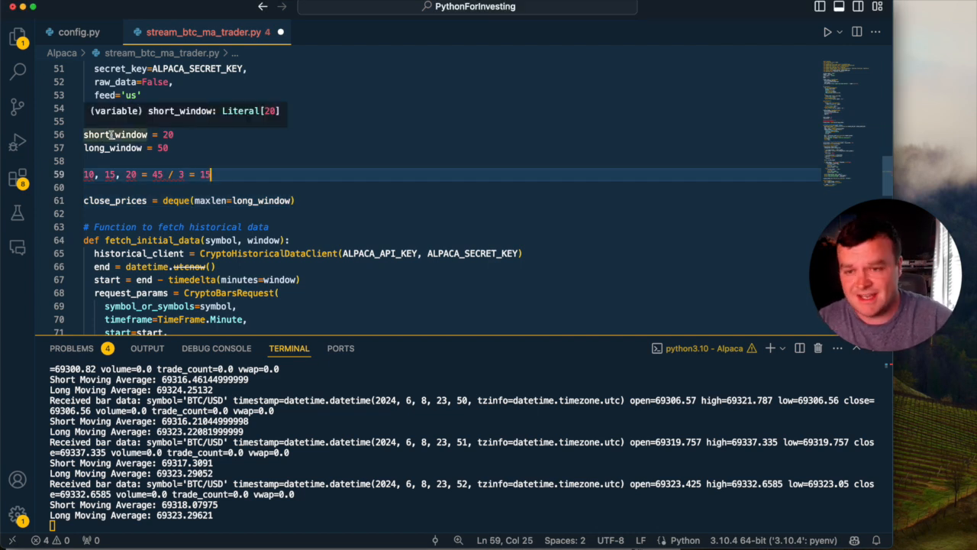
left_click(114, 134)
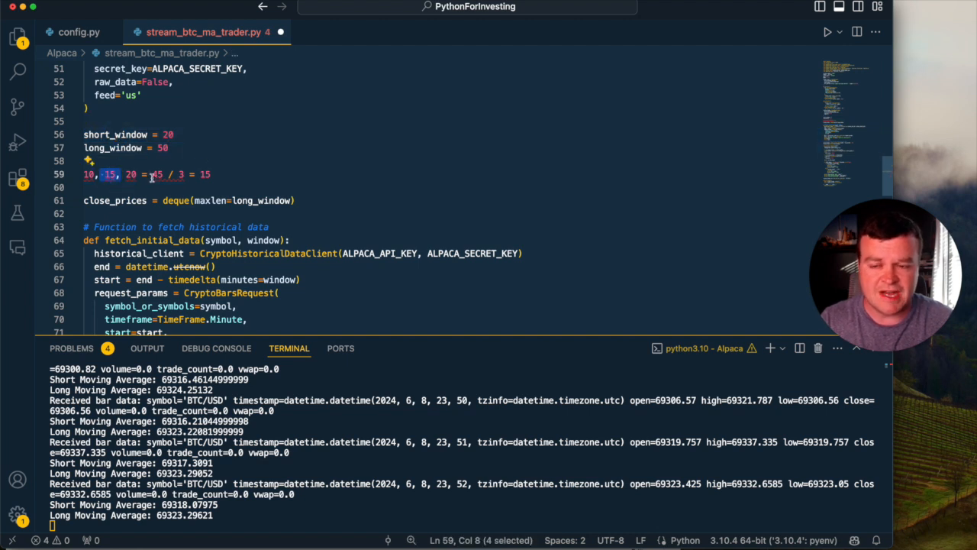
left_click(98, 174)
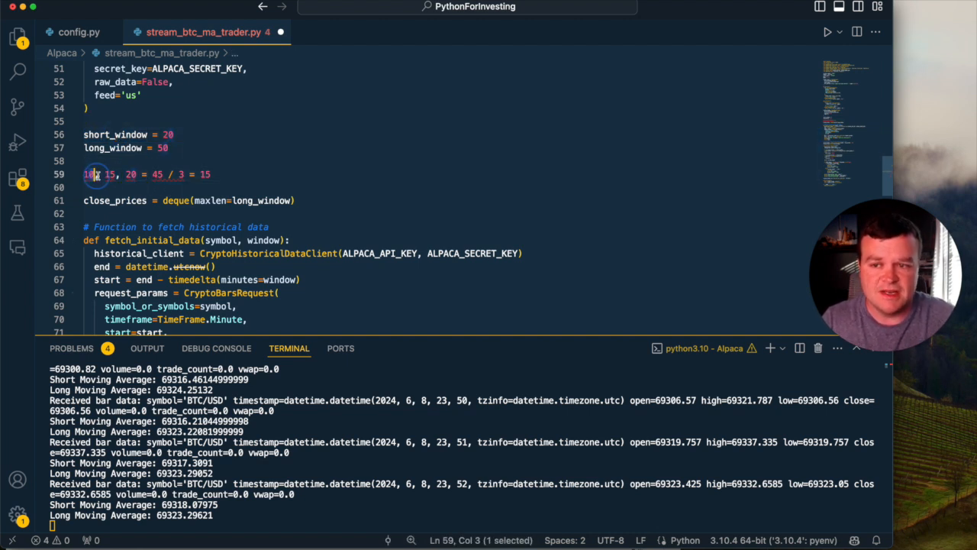
left_click_drag(99, 174, 139, 174)
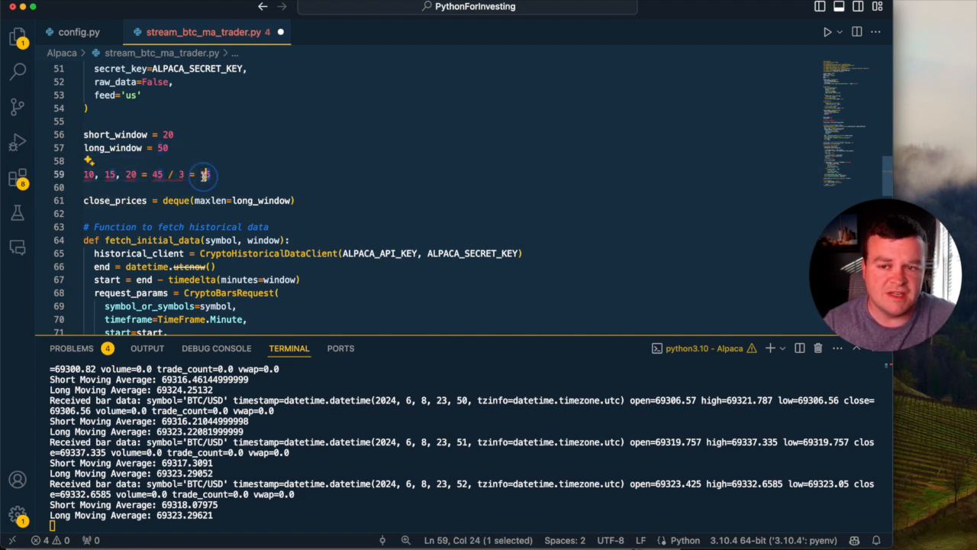
mouse_move(204, 174)
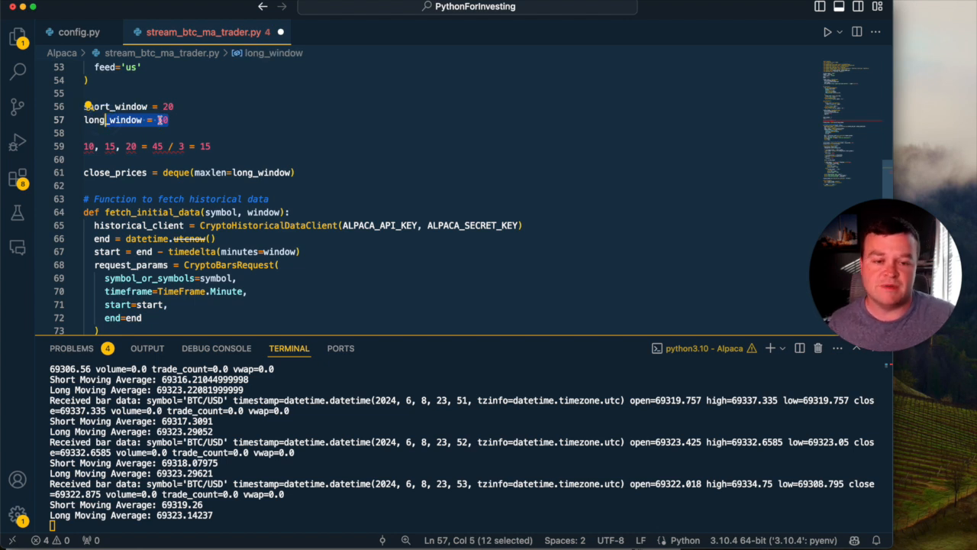
type("50")
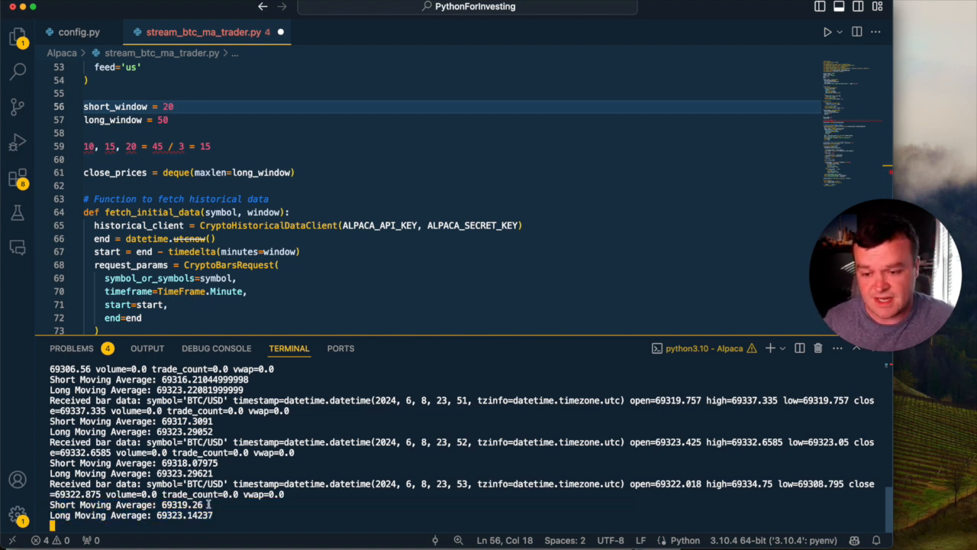
Step: Review the short window of 20, the SELL starting signal and the BTC/USD symbol settings
double_click(183, 504)
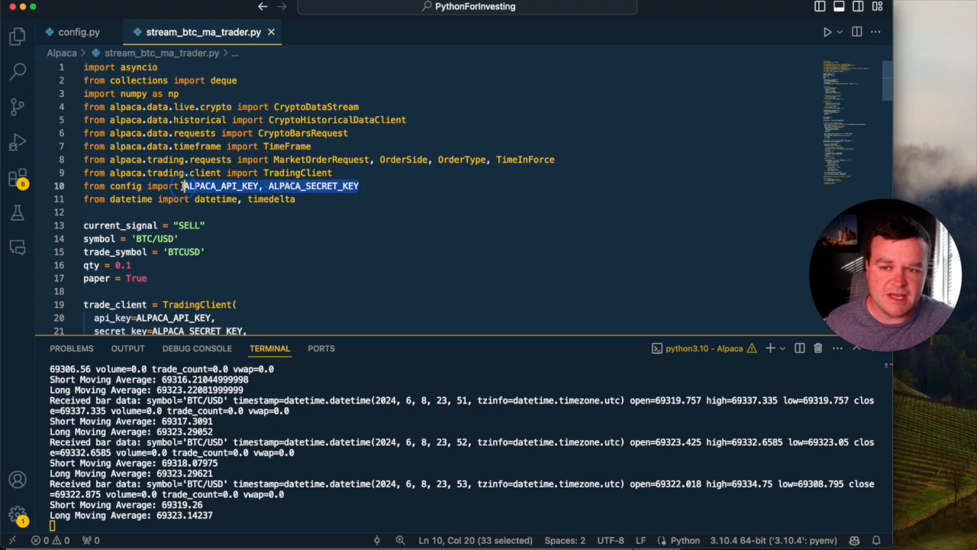
mouse_move(300, 130)
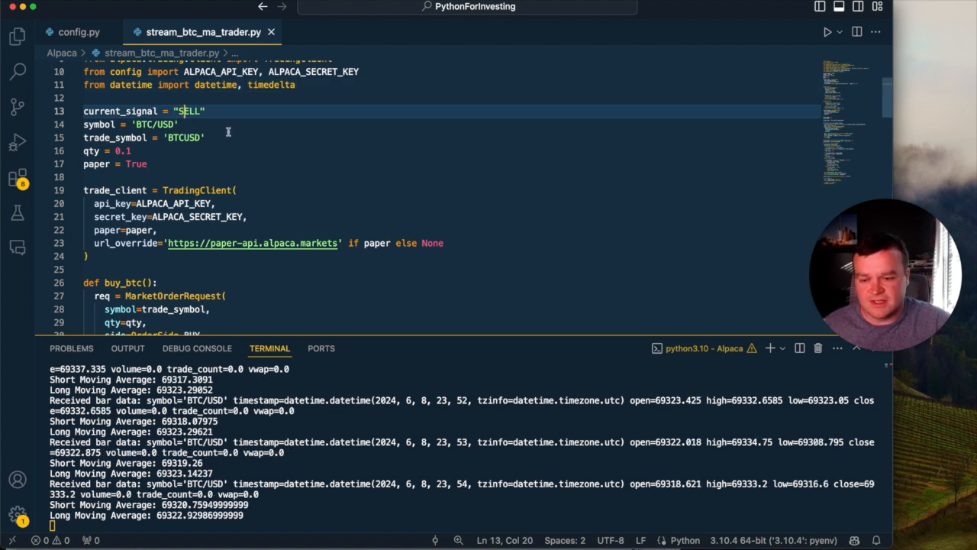
double_click(188, 110)
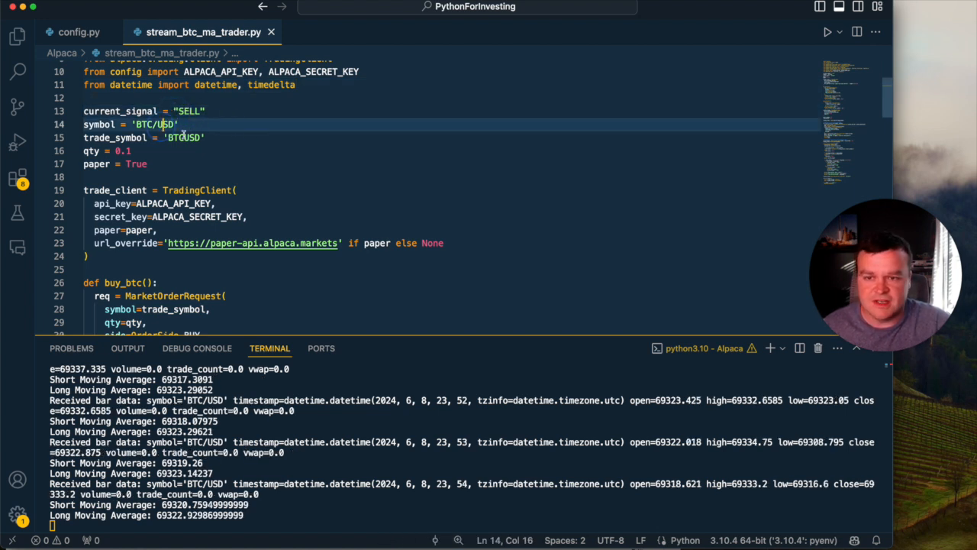
double_click(184, 137)
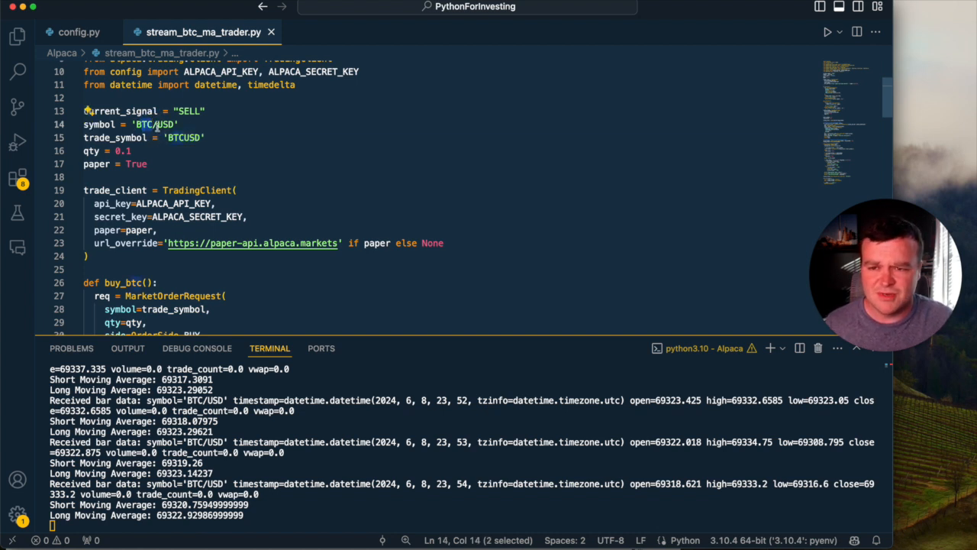
left_click(184, 137)
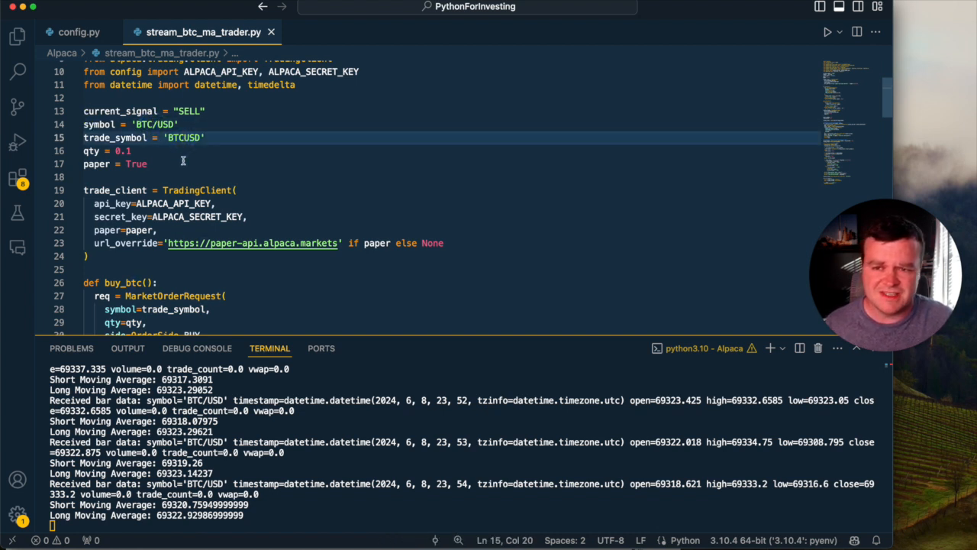
left_click(217, 151)
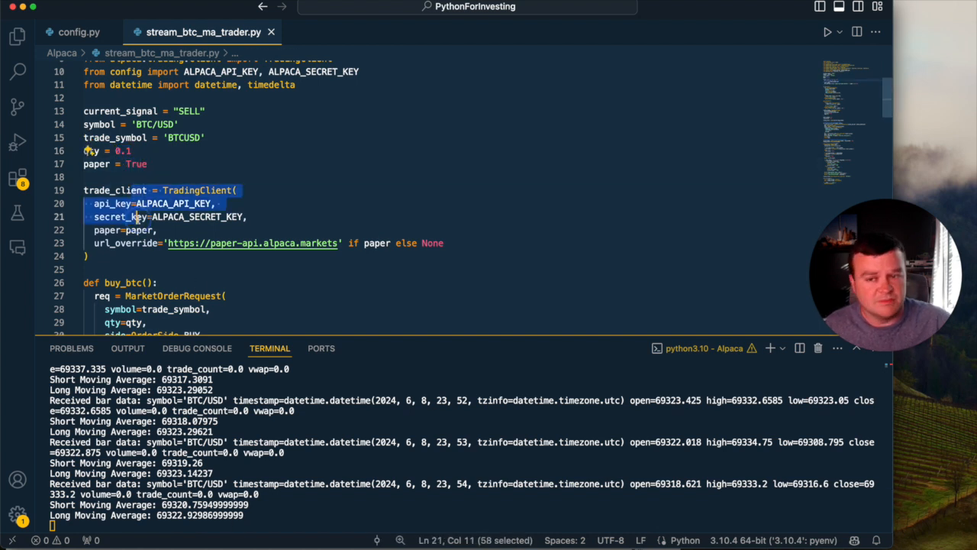
mouse_move(115, 217)
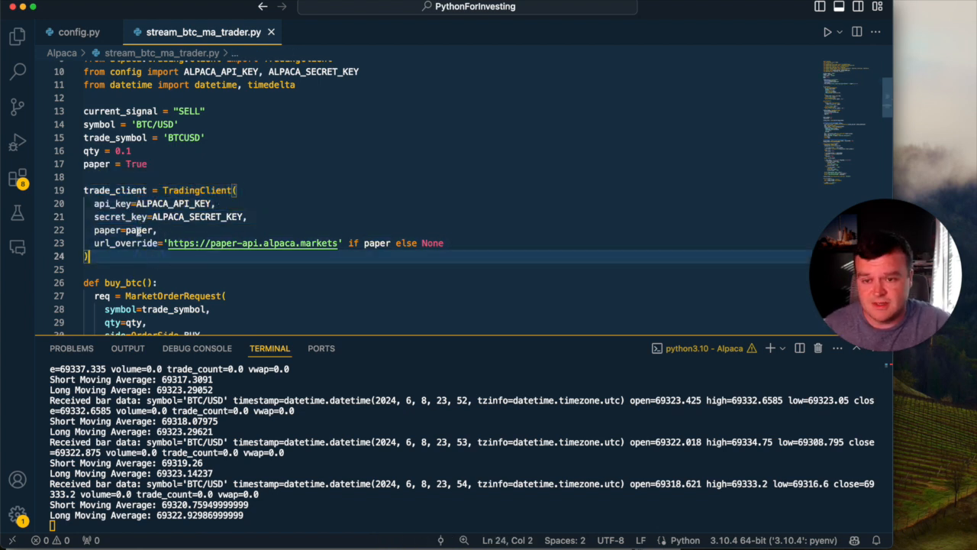
mouse_move(125, 242)
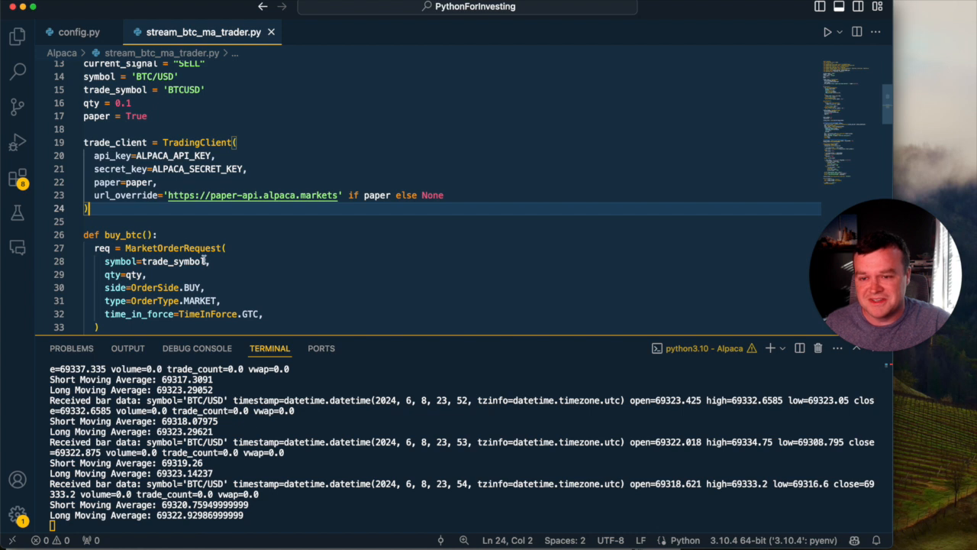
Step: Look over buy_btc and close_btc with the 0.1 quantity, then bring up Alpaca's Crypto Fees page
scroll("down", 3)
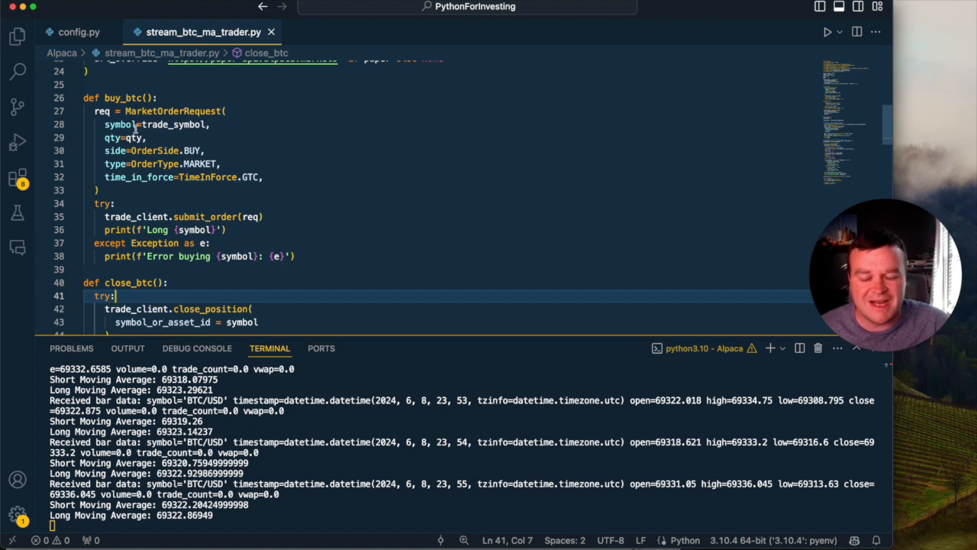
mouse_move(153, 151)
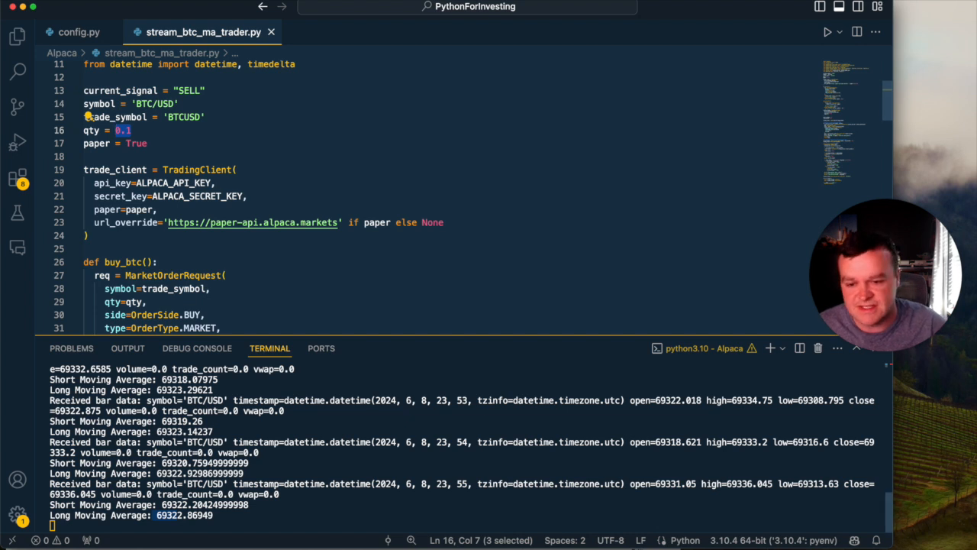
left_click(603, 24)
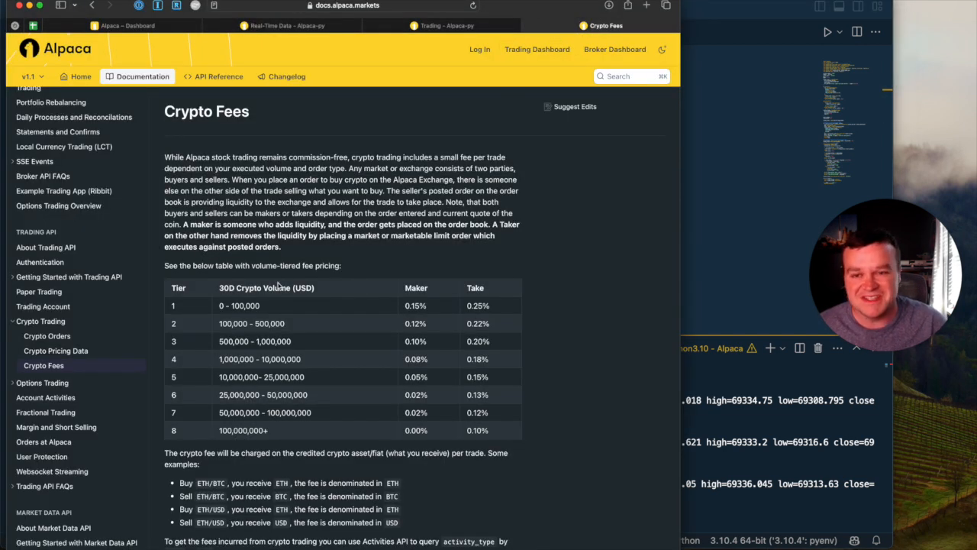
double_click(172, 157)
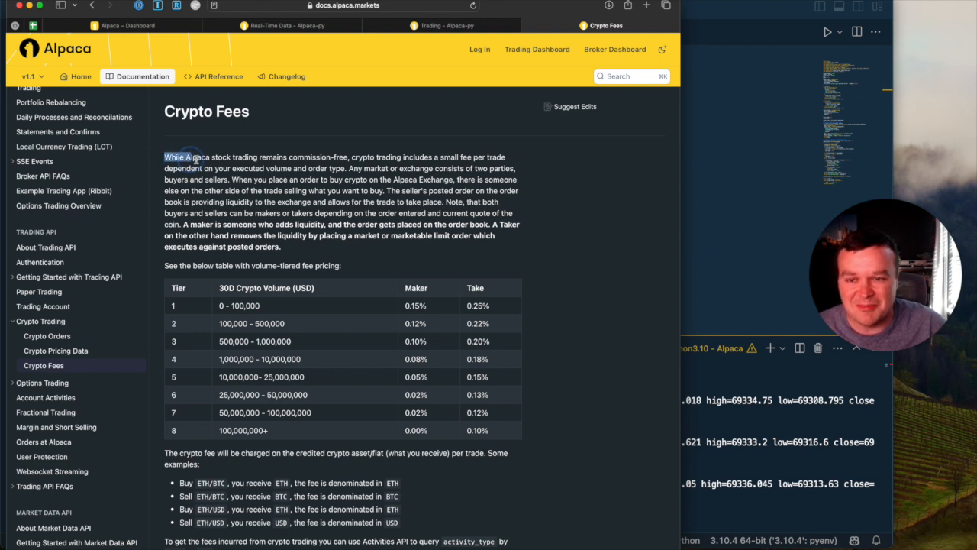
left_click_drag(165, 157, 350, 157)
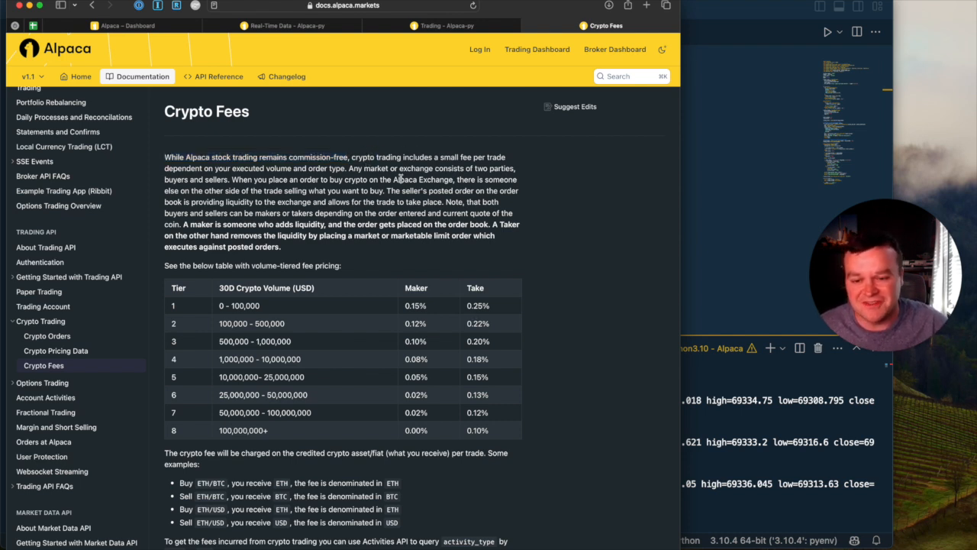
mouse_move(522, 115)
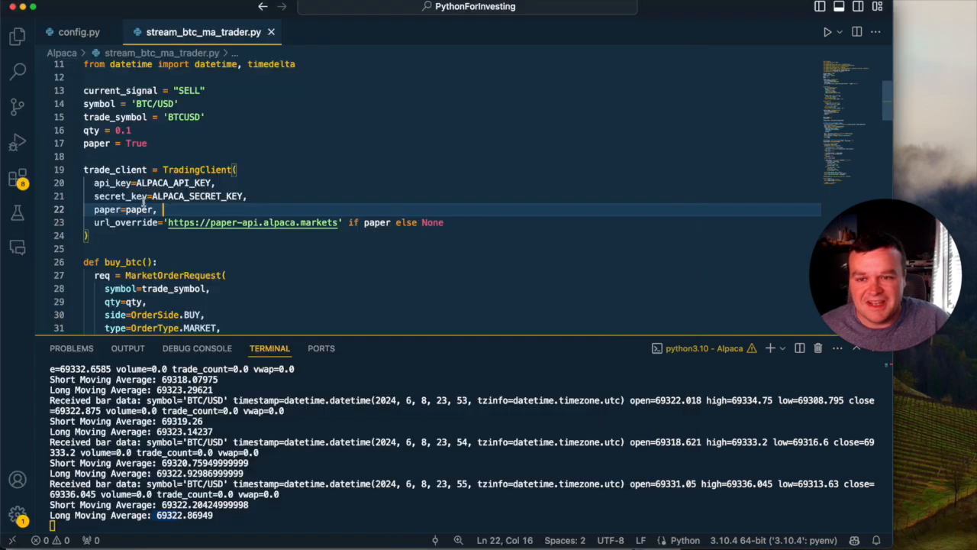
scroll("down", 3)
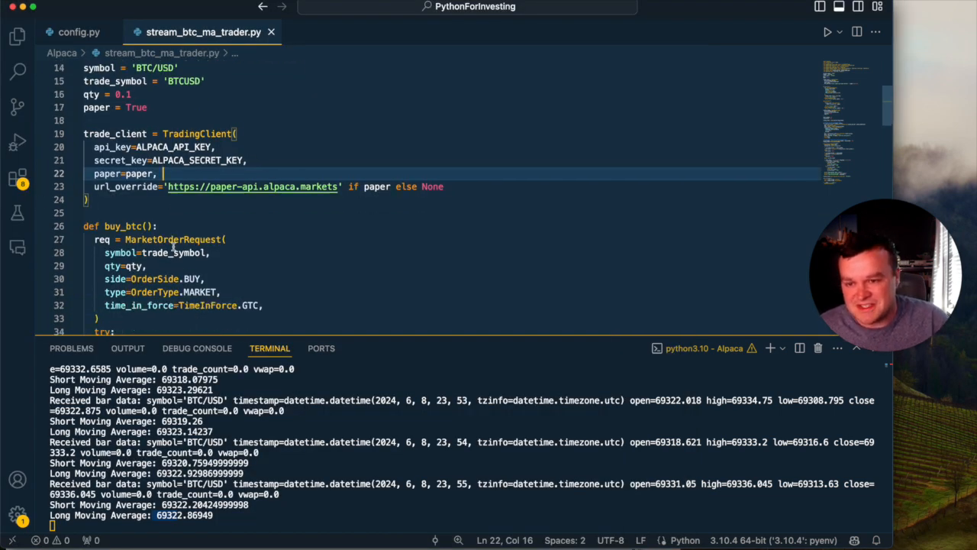
scroll("down", 3)
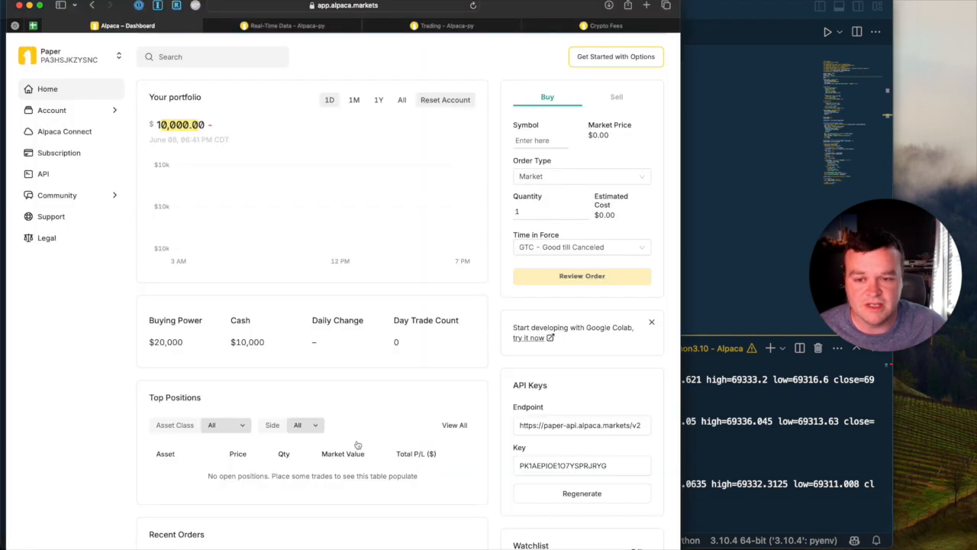
mouse_move(492, 412)
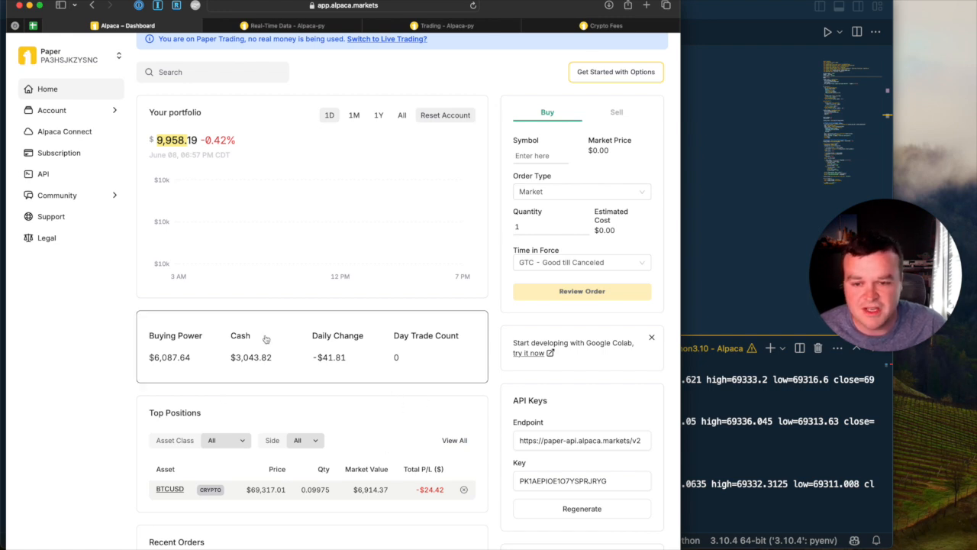
mouse_move(332, 498)
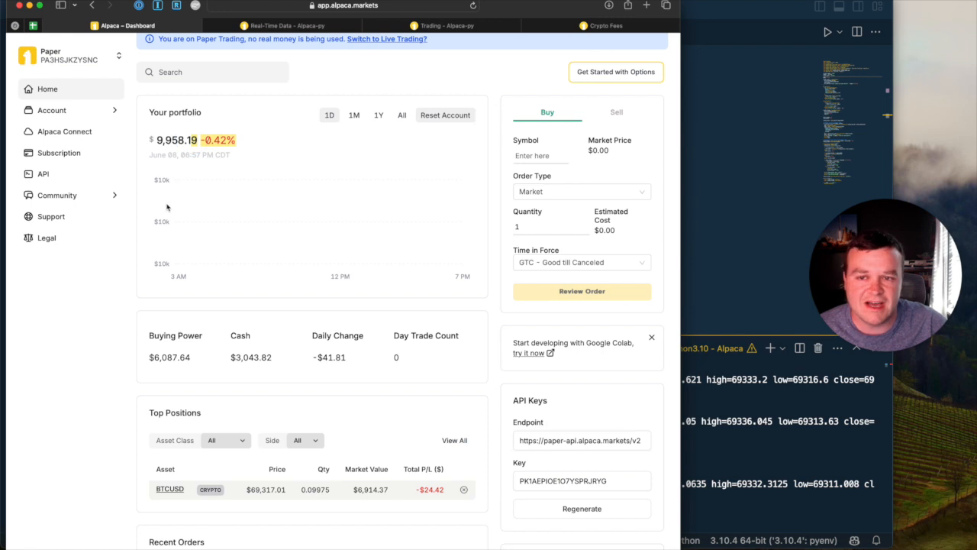
mouse_move(451, 171)
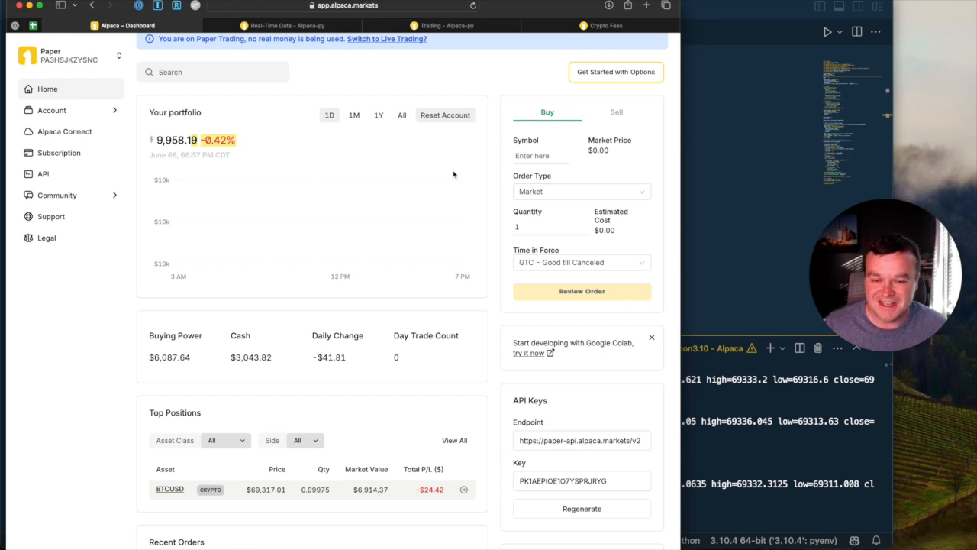
mouse_move(705, 181)
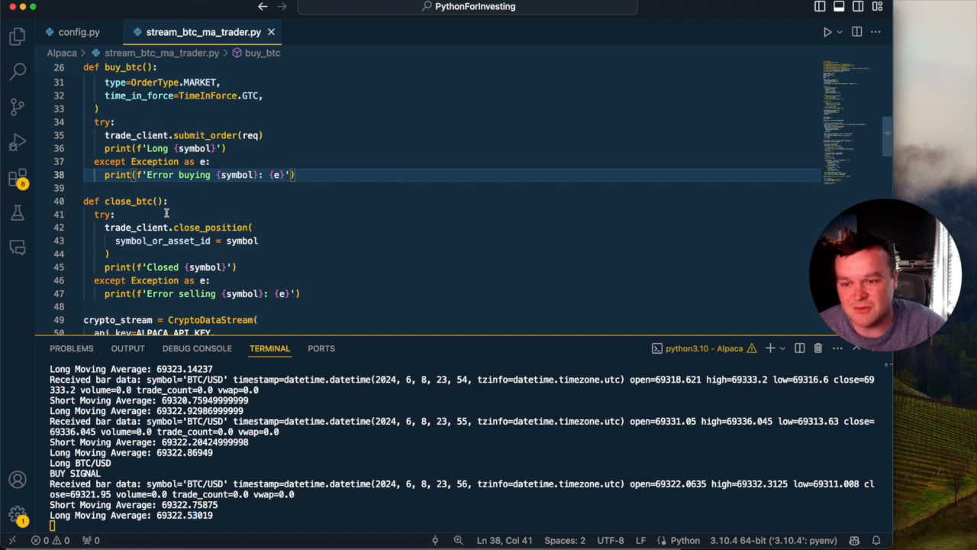
scroll("down", 3)
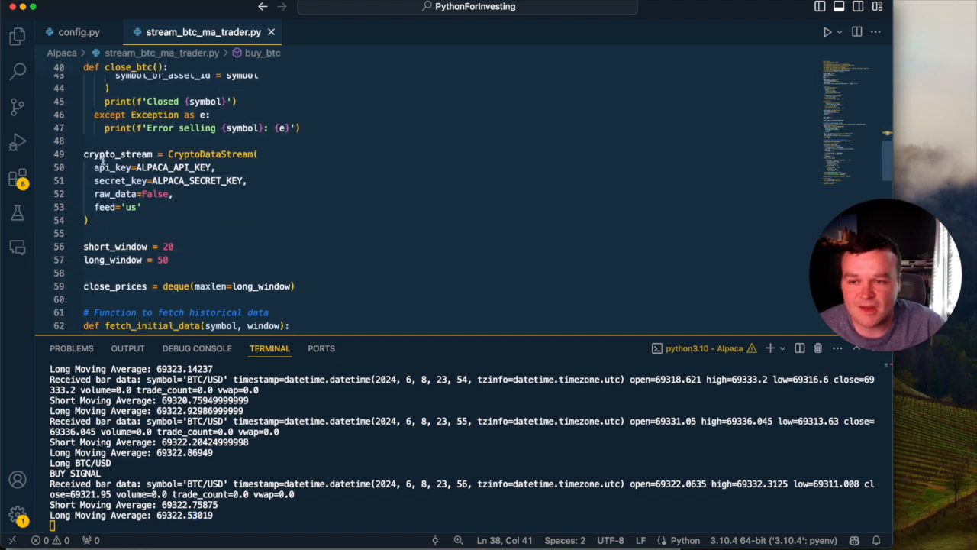
double_click(119, 153)
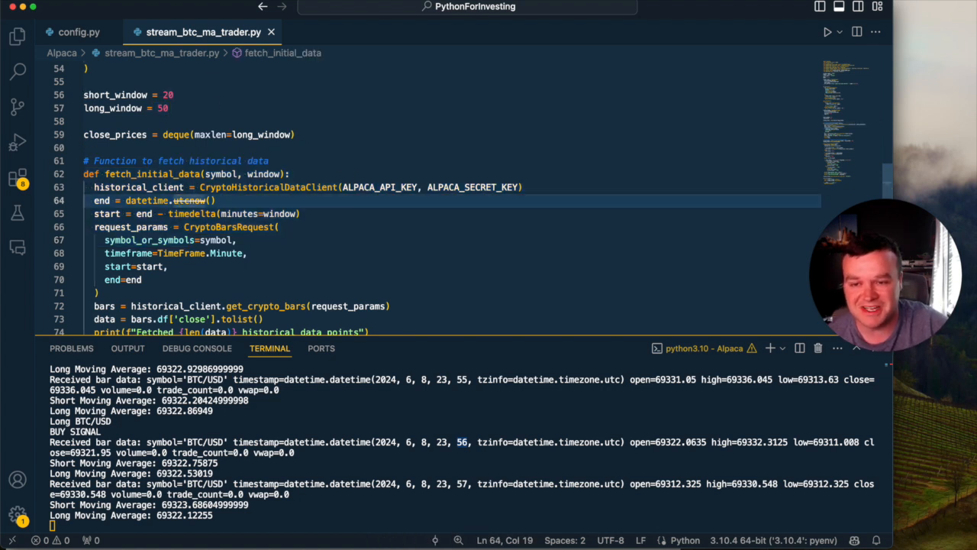
mouse_move(220, 240)
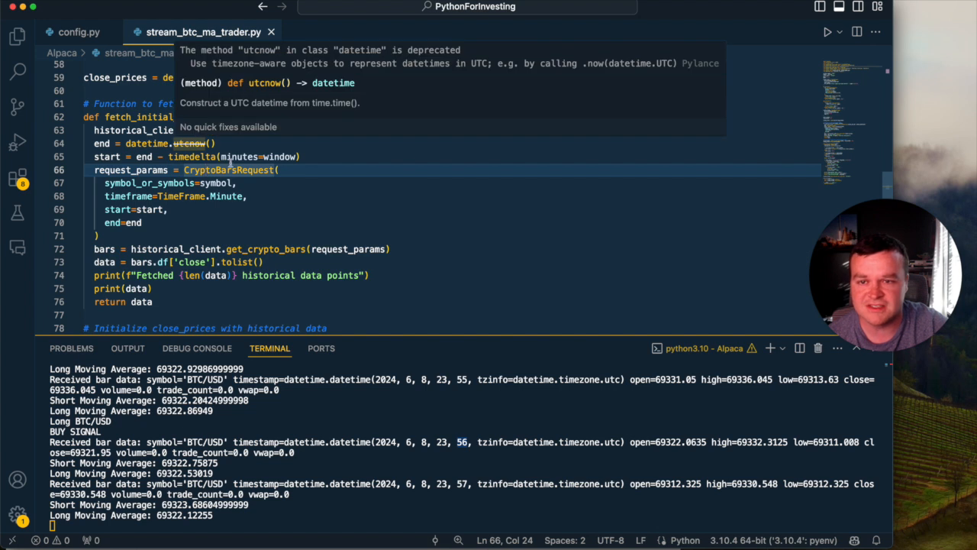
mouse_move(267, 130)
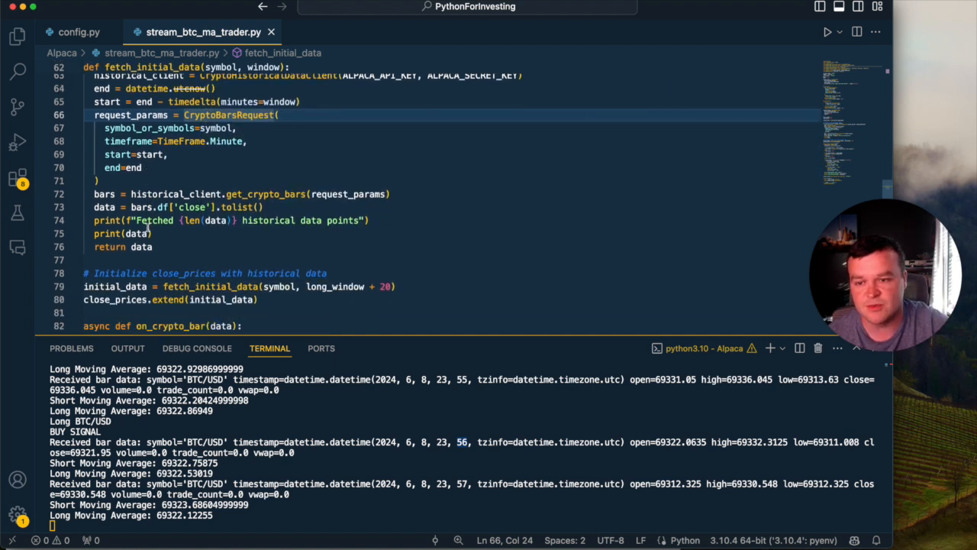
scroll("down", 3)
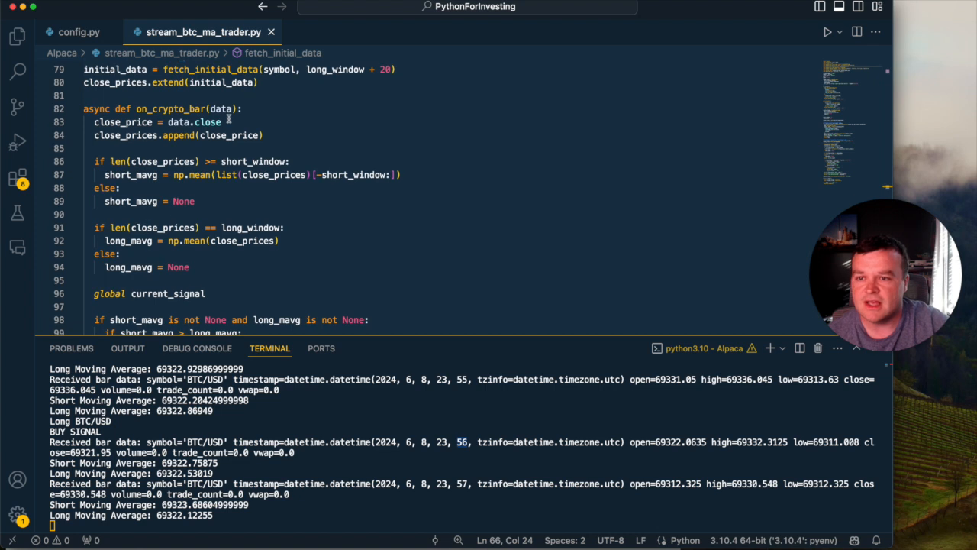
Step: Review how close_price is read in on_crypto_bar and appended to the price history
scroll("down", 3)
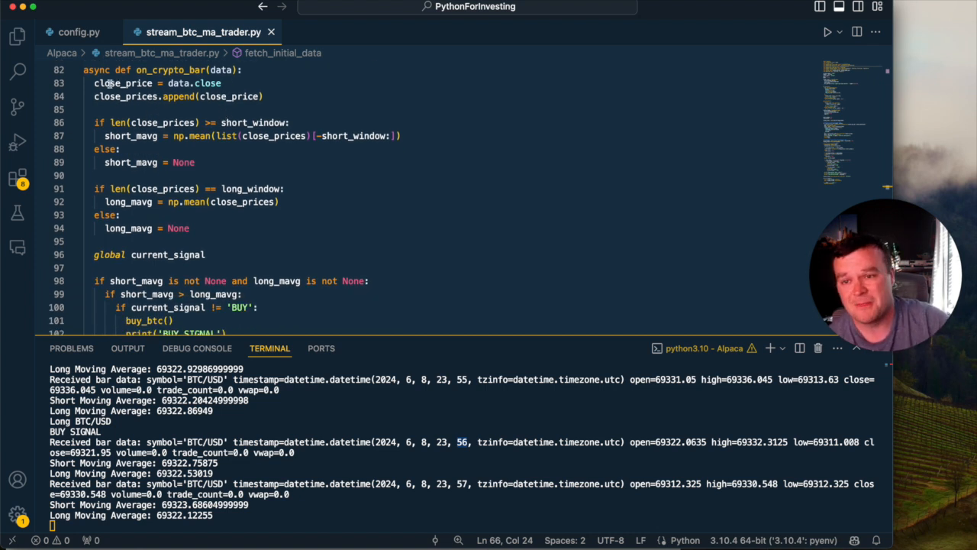
double_click(122, 83)
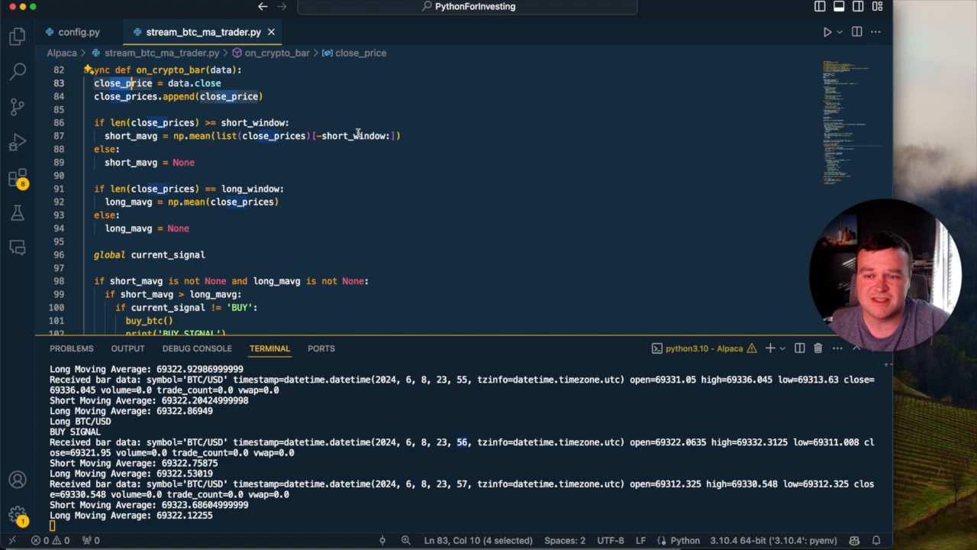
mouse_move(638, 446)
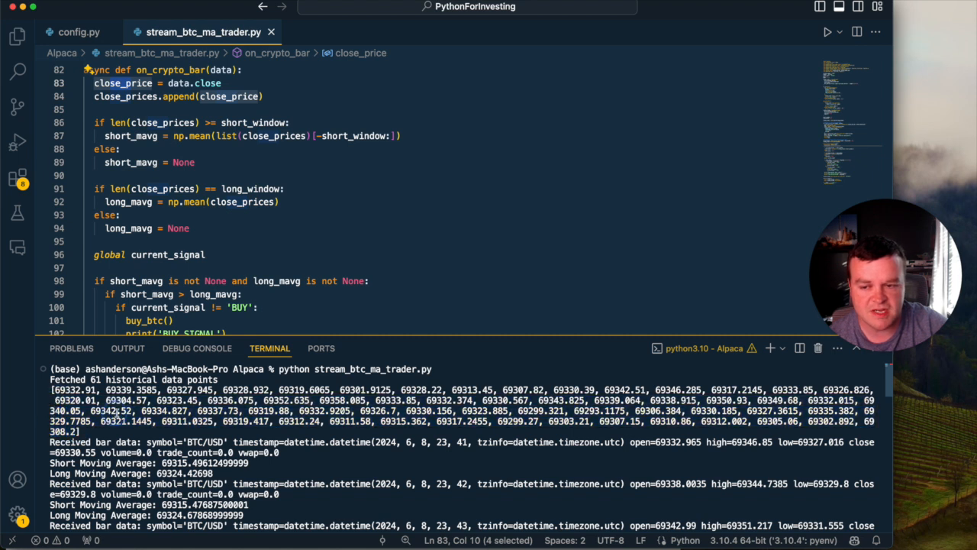
double_click(130, 411)
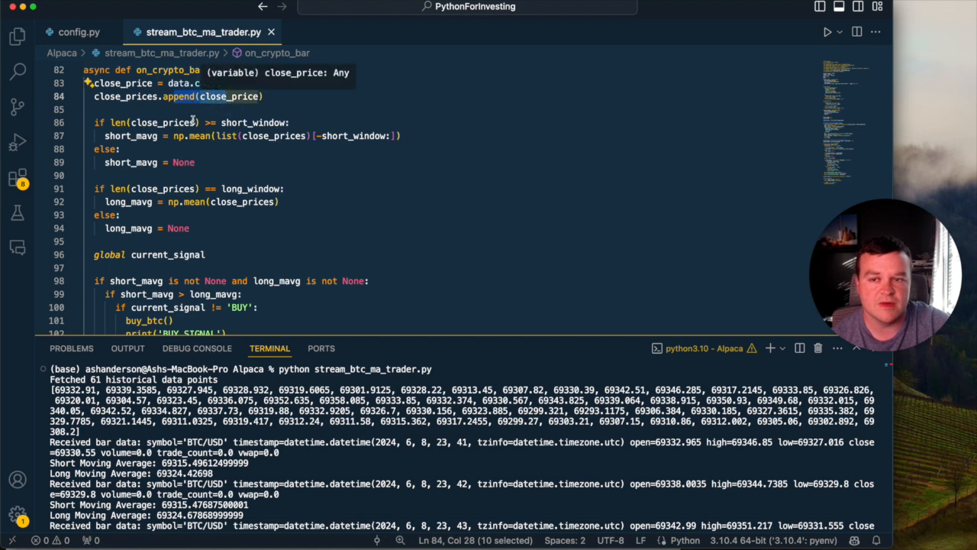
double_click(162, 122)
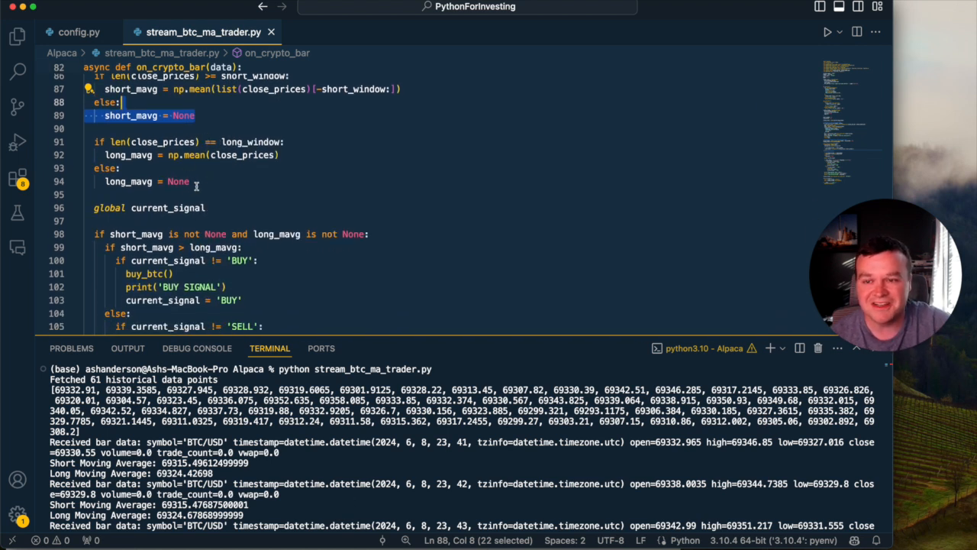
scroll("down", 3)
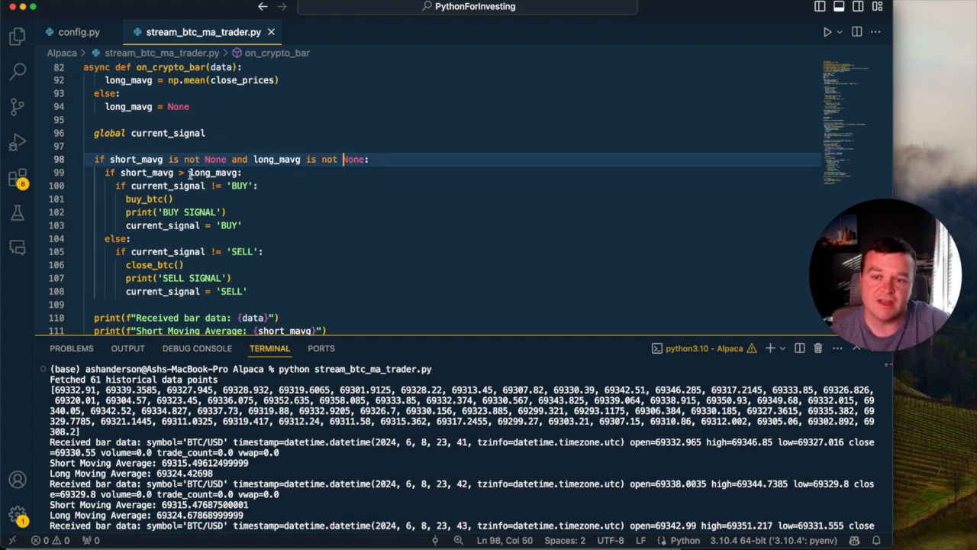
double_click(146, 172)
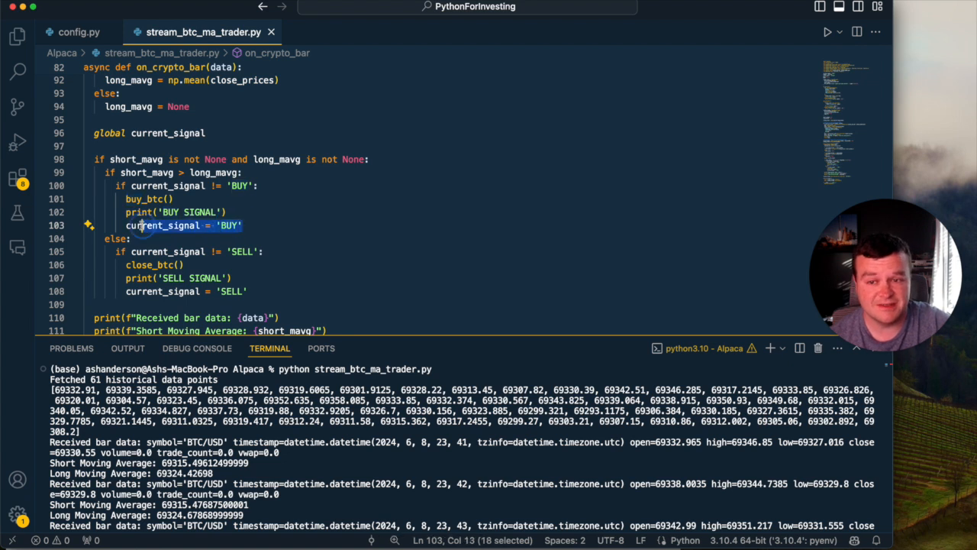
left_click(253, 224)
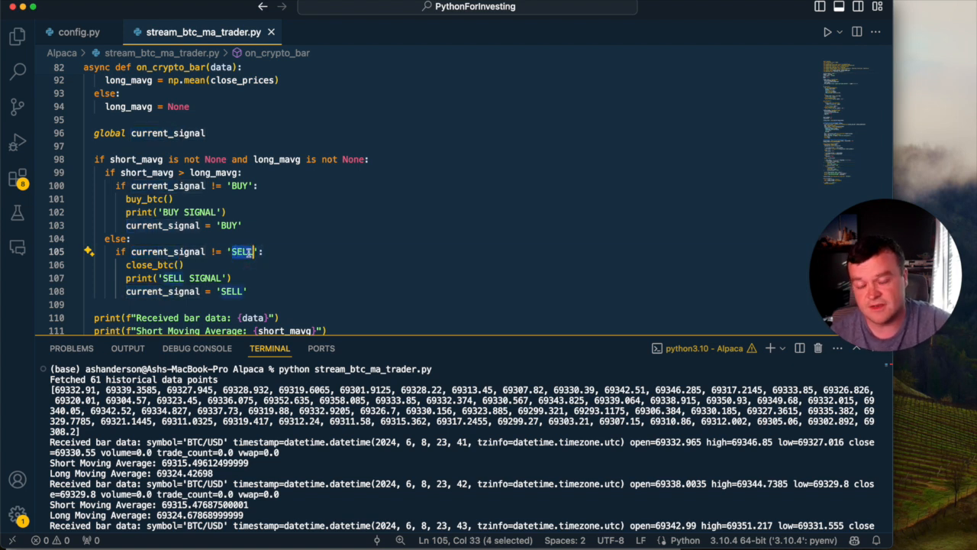
double_click(146, 171)
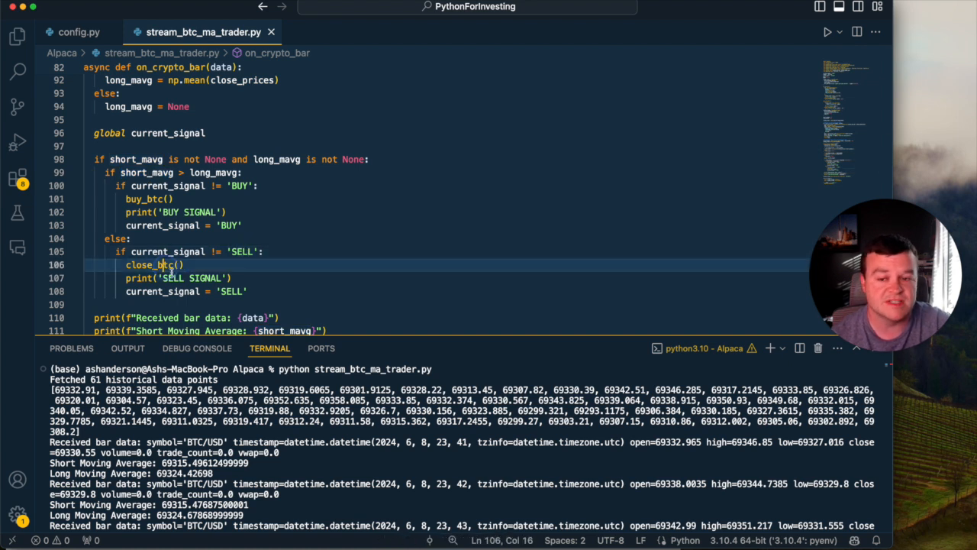
scroll("down", 3)
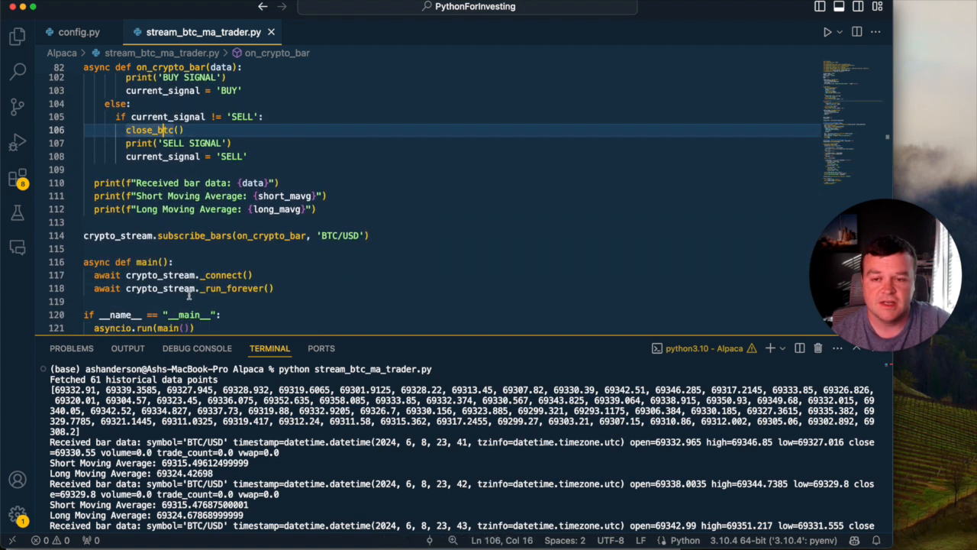
left_click(266, 271)
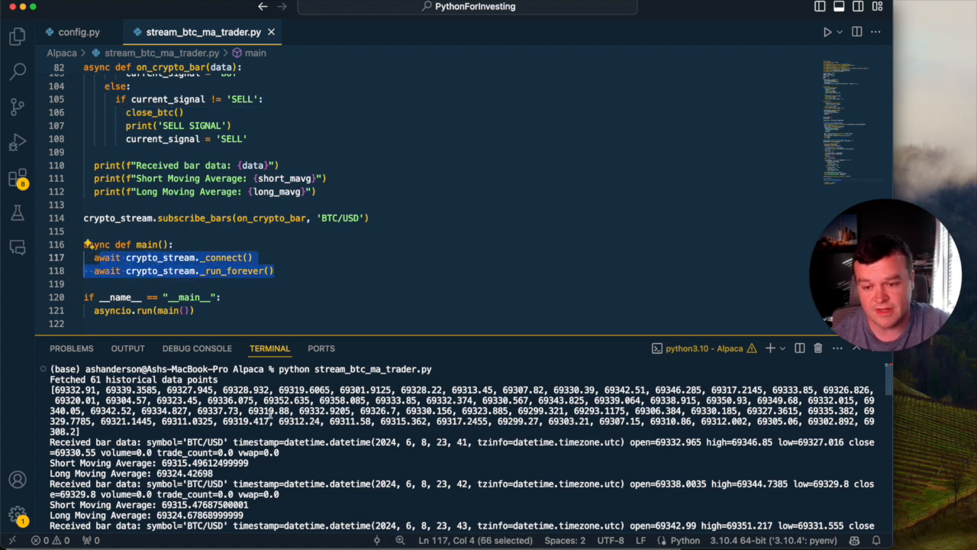
scroll("down", 3)
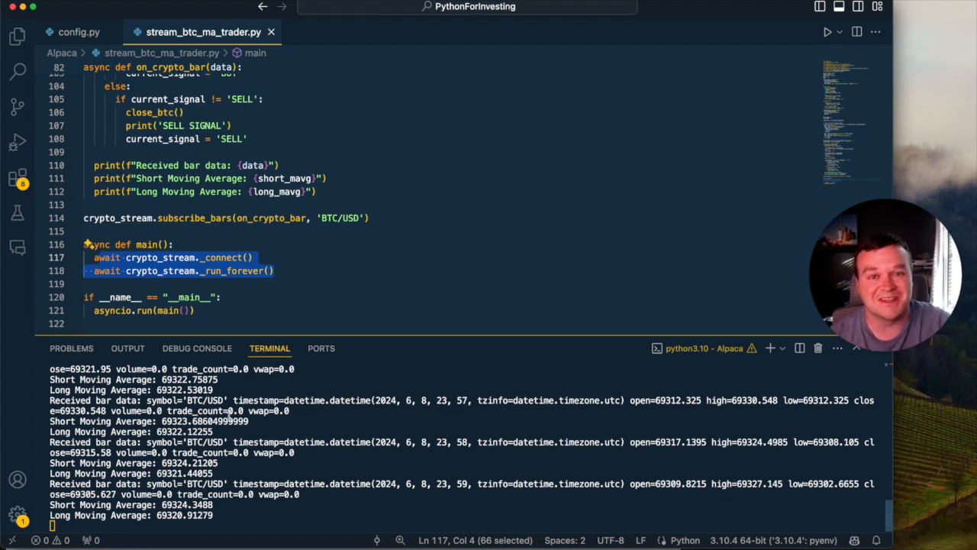
left_click(251, 256)
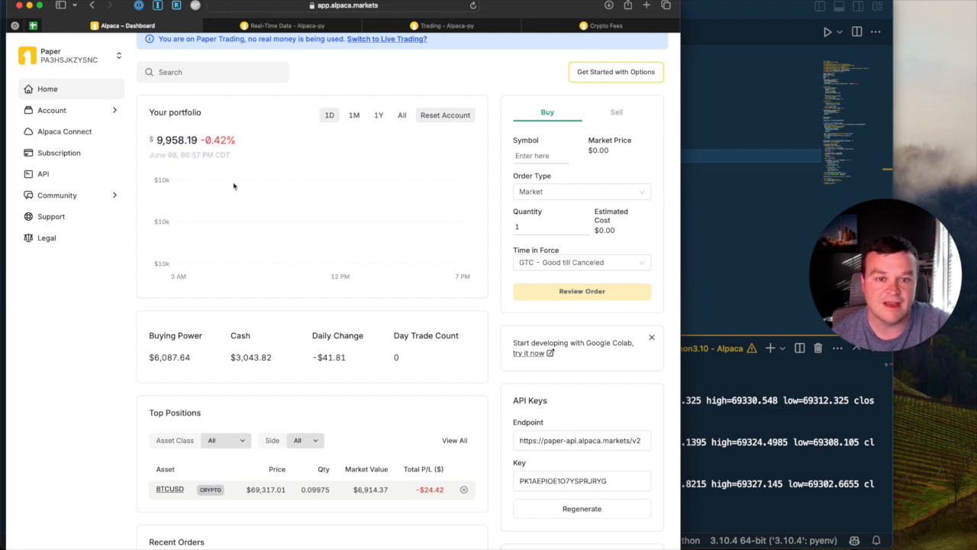
mouse_move(242, 203)
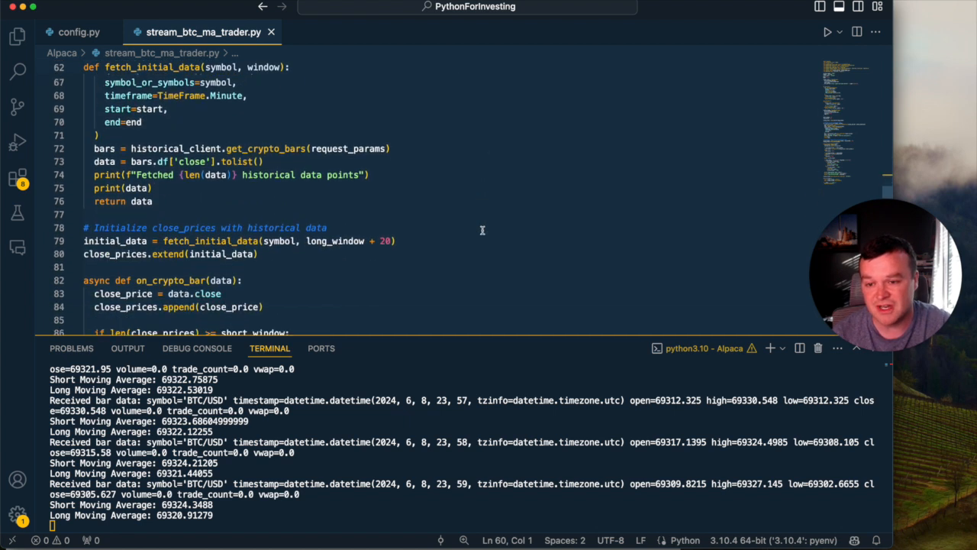
scroll("down", 3)
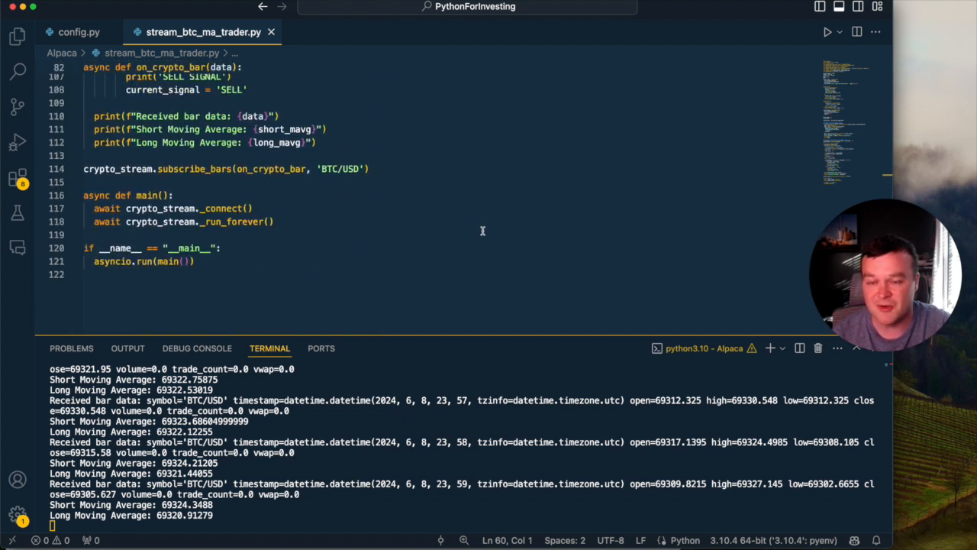